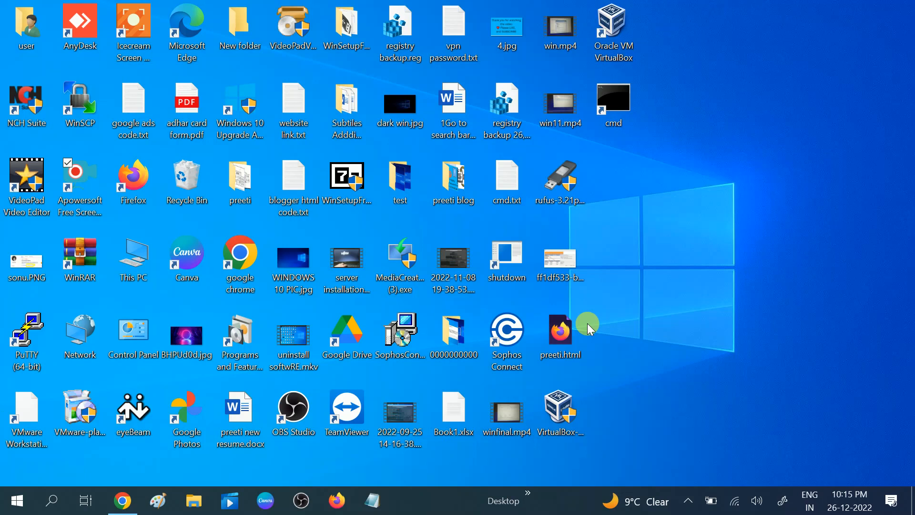
Search for 'cmd' and bring up launch options to run Command Prompt as administrator.
click(50, 500)
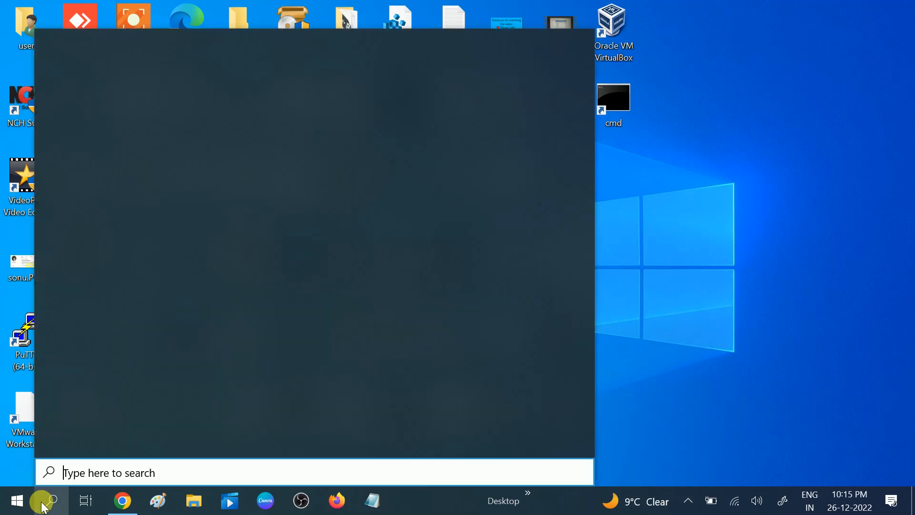
click(16, 500)
text(cmd)
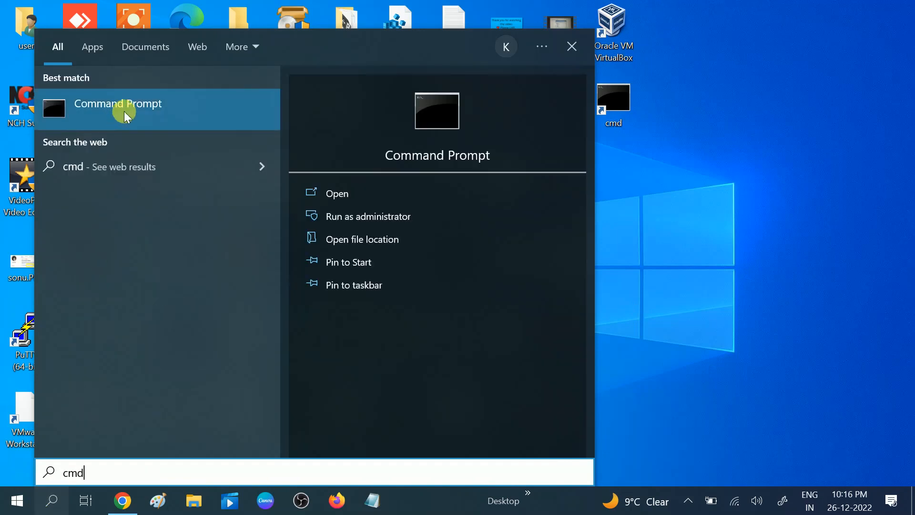
right_click(117, 103)
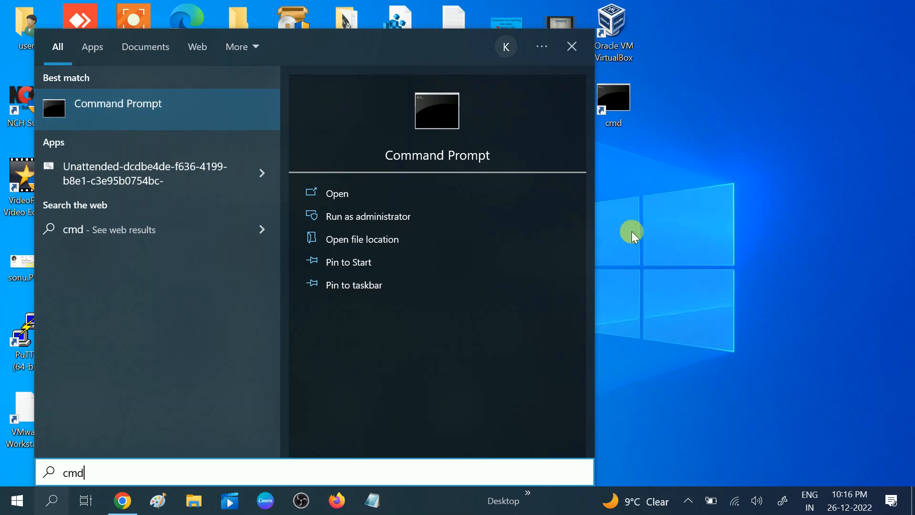
mouse_move(505, 234)
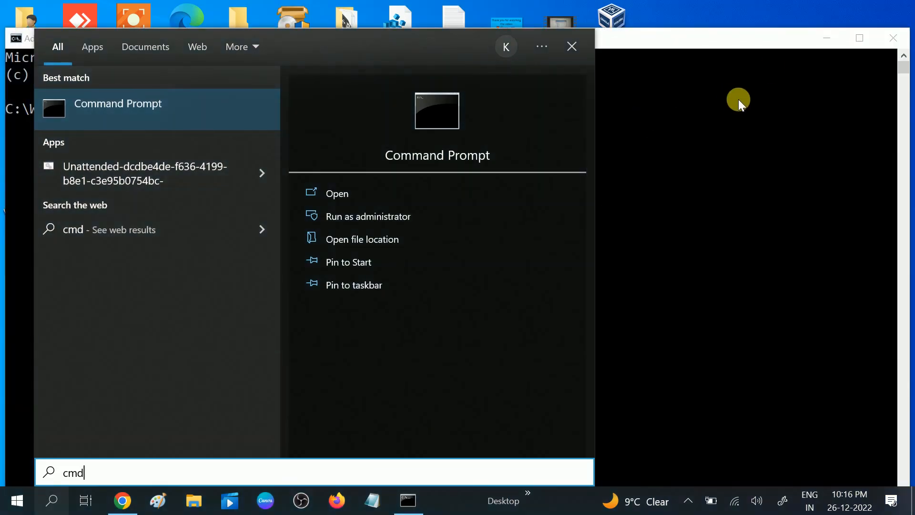
Run 'wmic diskdrive get status' in the admin window, reporting OK for both drives.
click(369, 216)
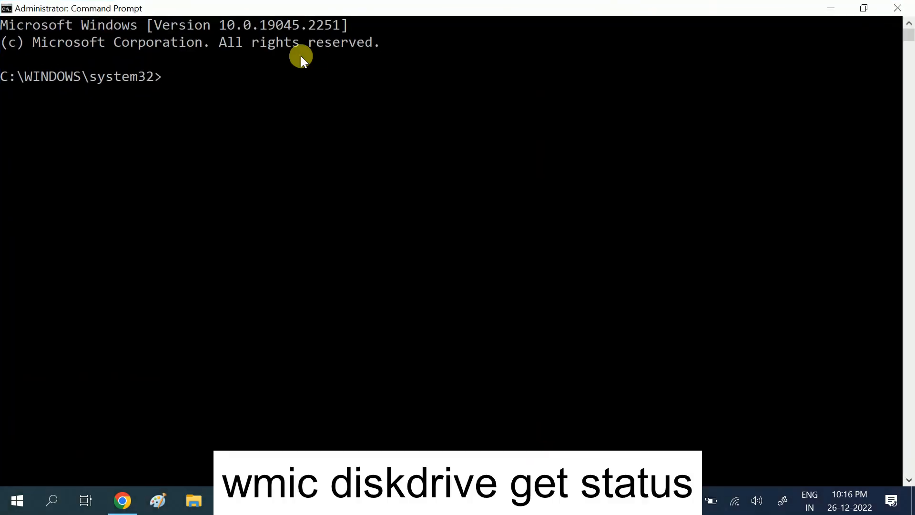
text(wm)
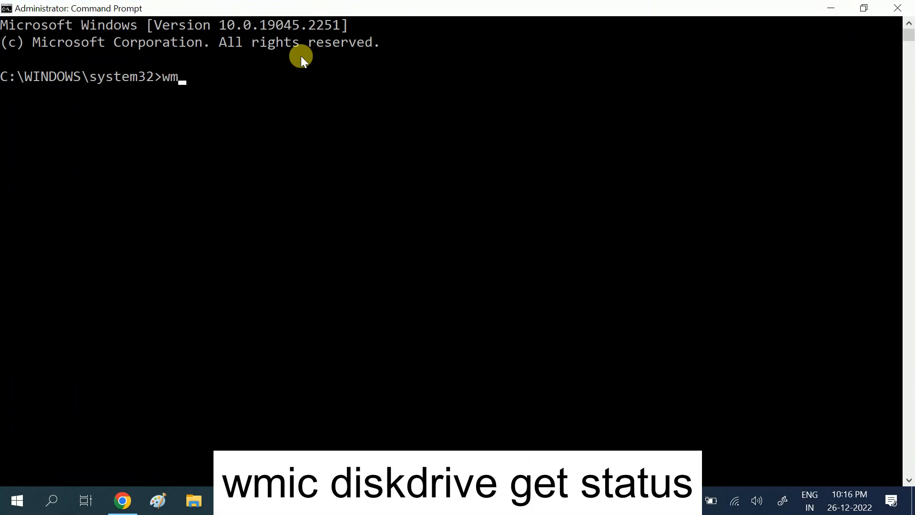
text(ic)
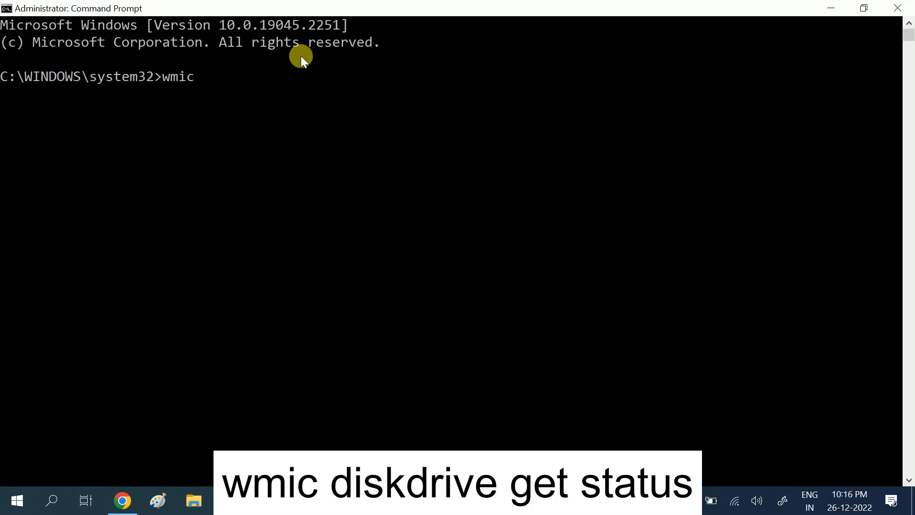
text(disk)
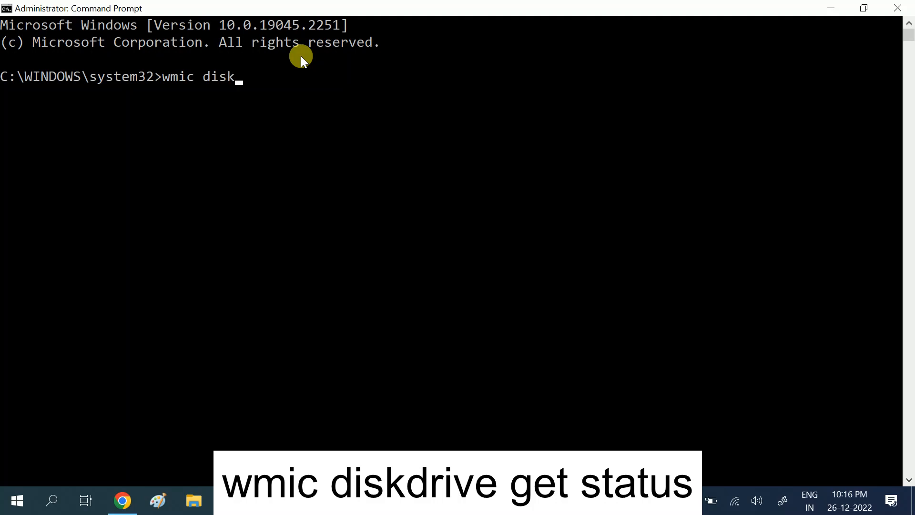
text(dri)
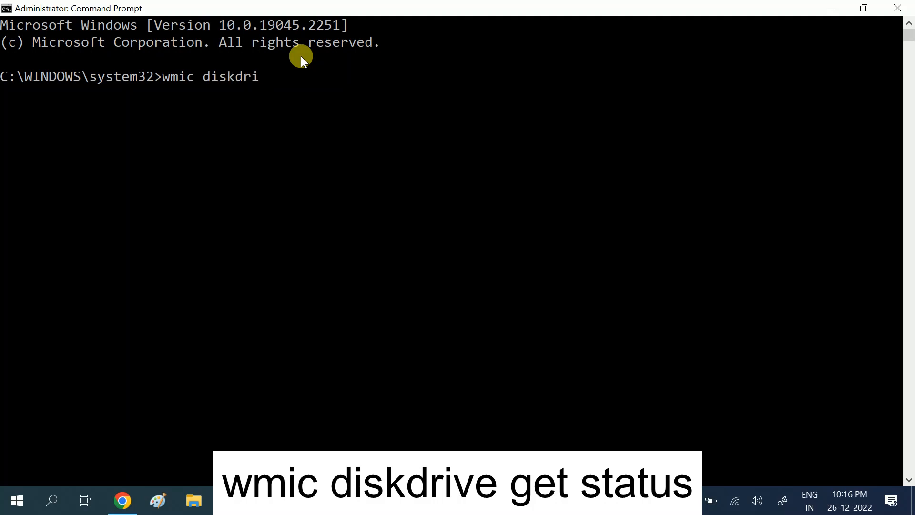
text(ve)
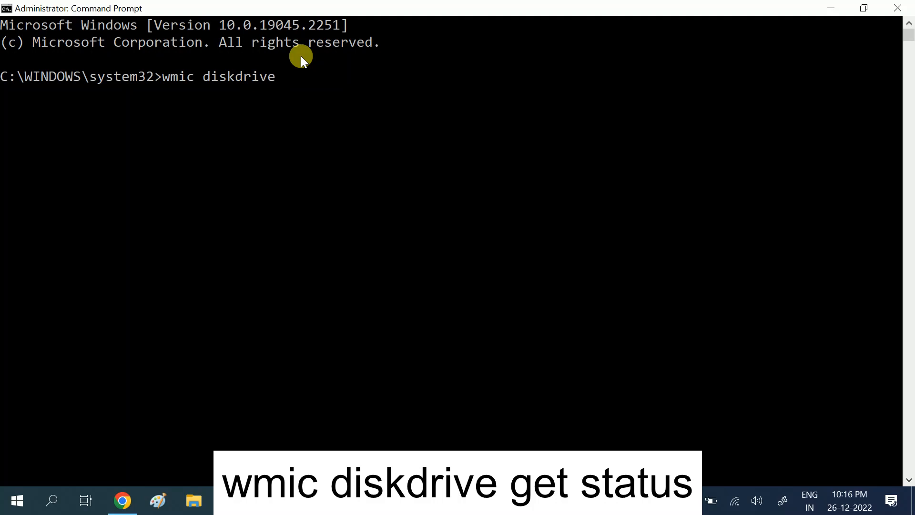
text(get)
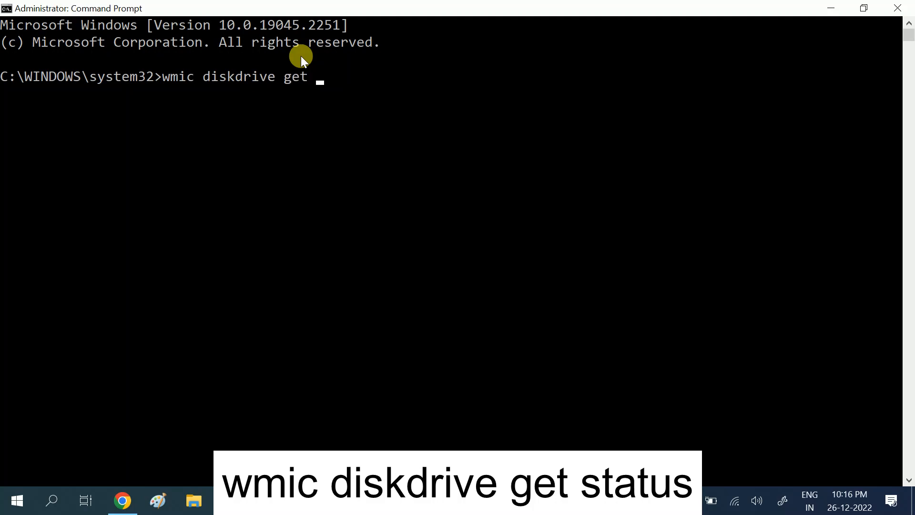
text(status)
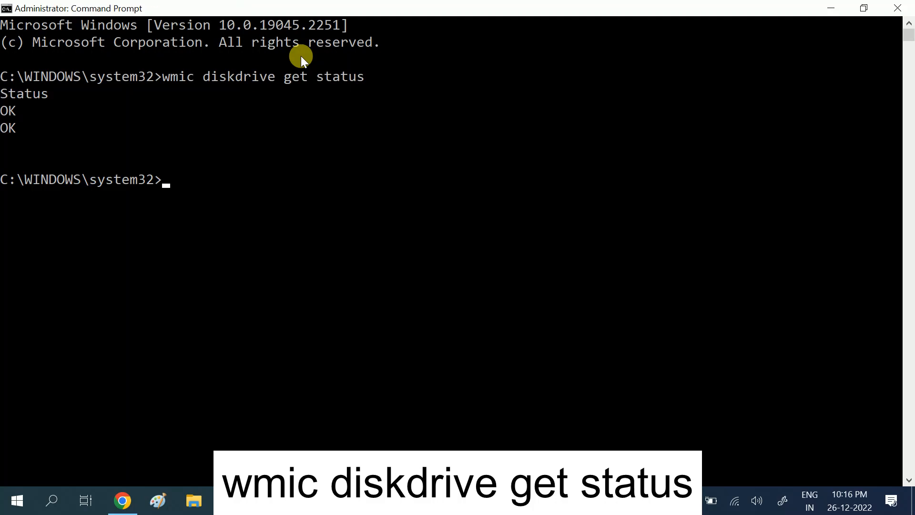
mouse_move(5, 116)
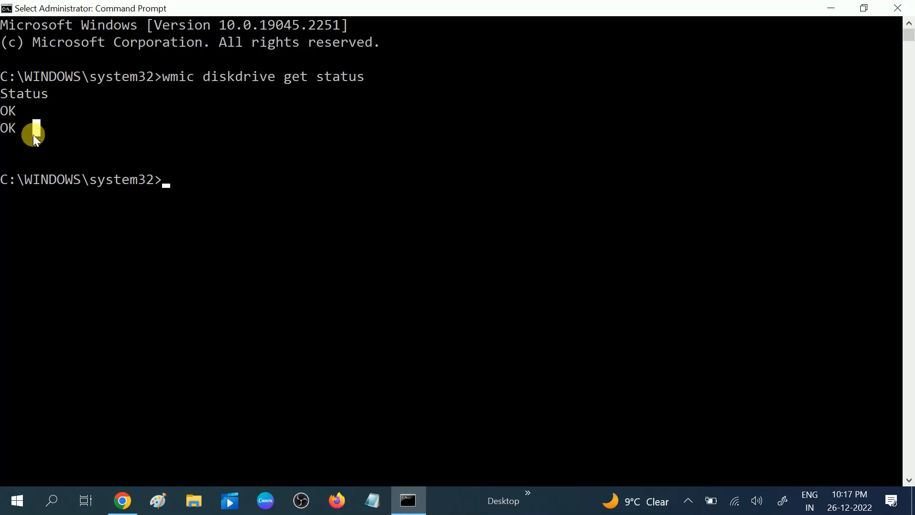
mouse_move(194, 236)
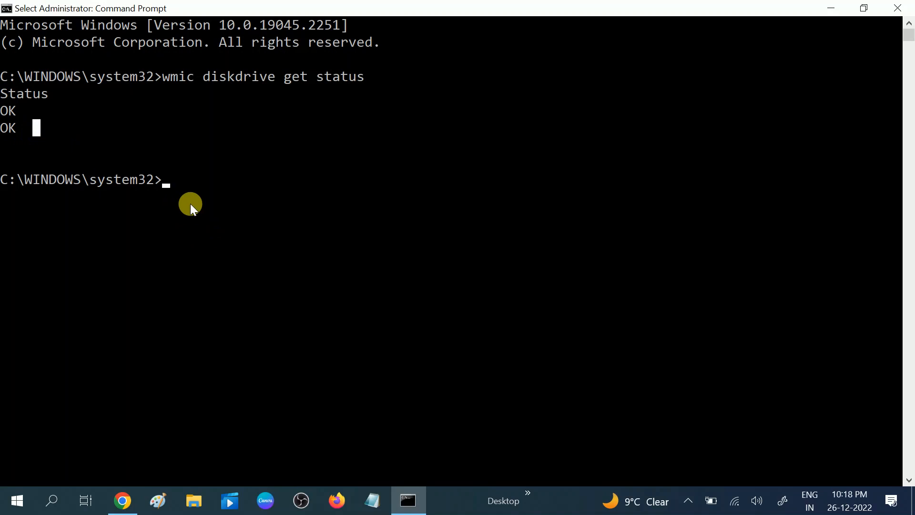
text(chkdsk)
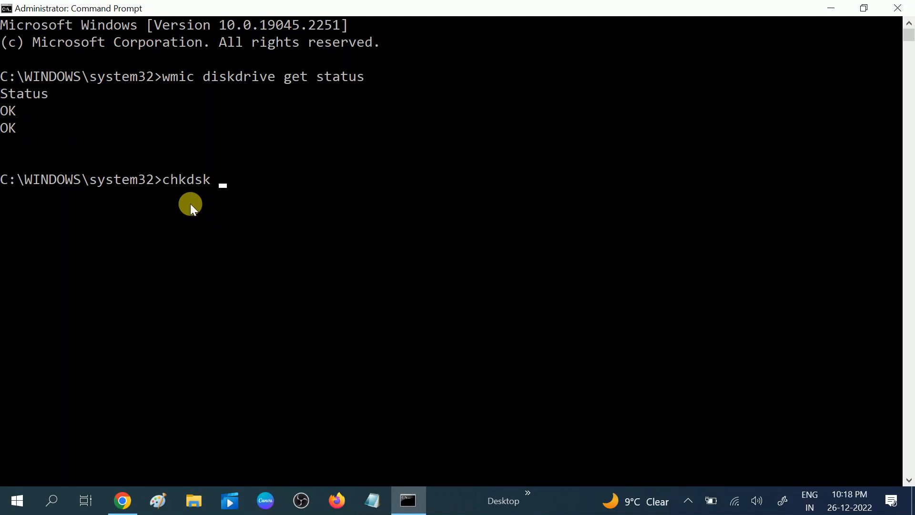
Run 'chkdsk /f /r' and answer y to schedule the check at next restart.
text(/f)
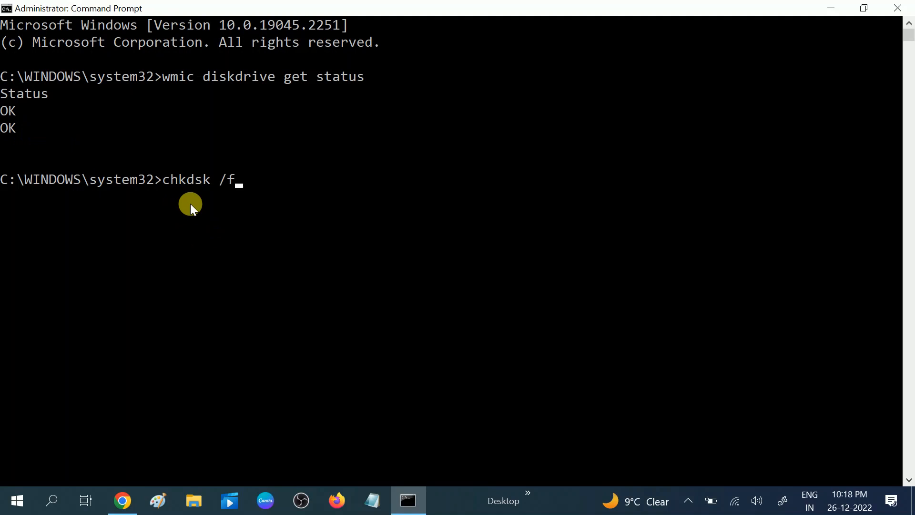
text(/r)
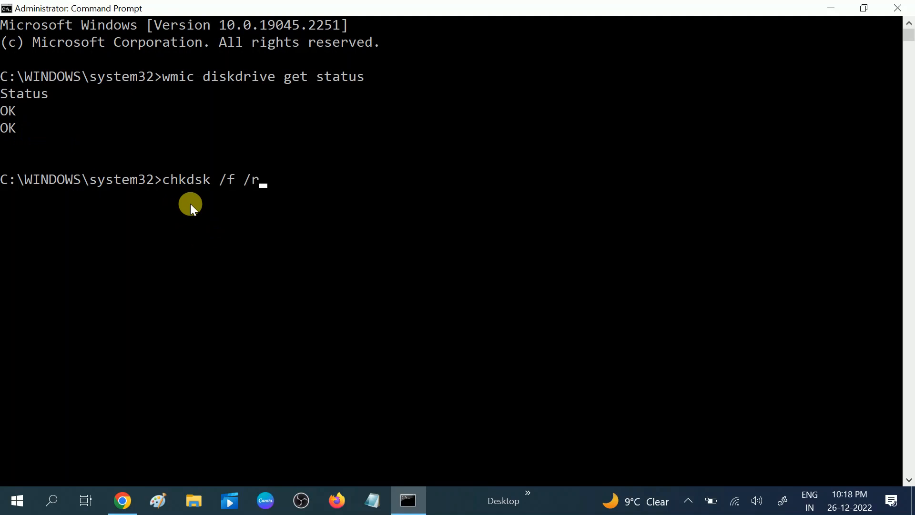
key(enter)
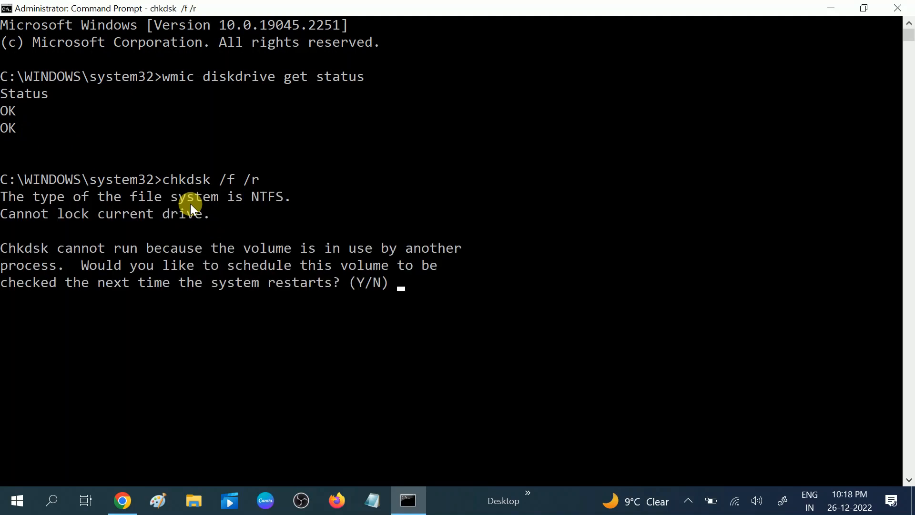
text(y)
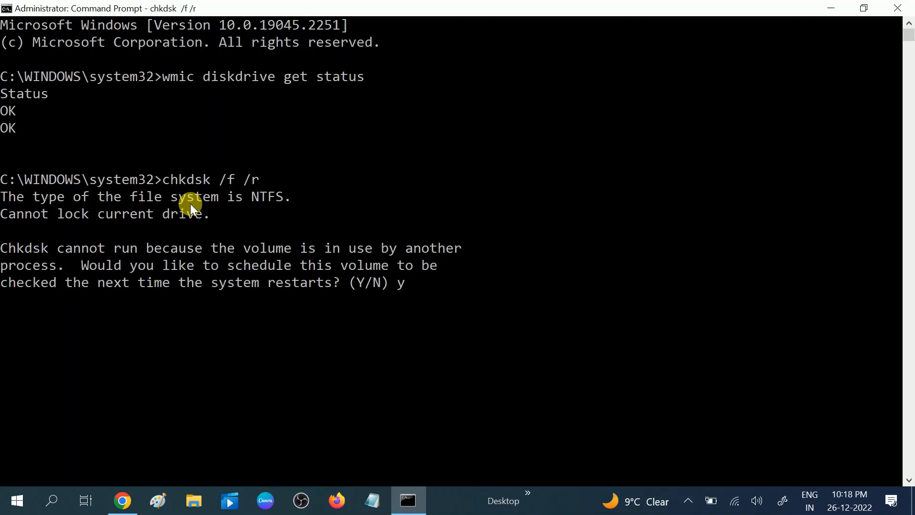
mouse_move(295, 245)
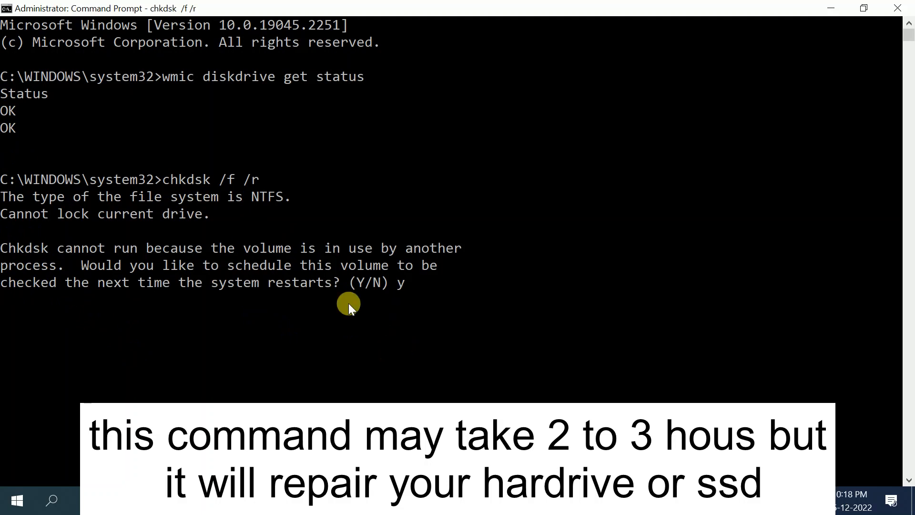
mouse_move(438, 399)
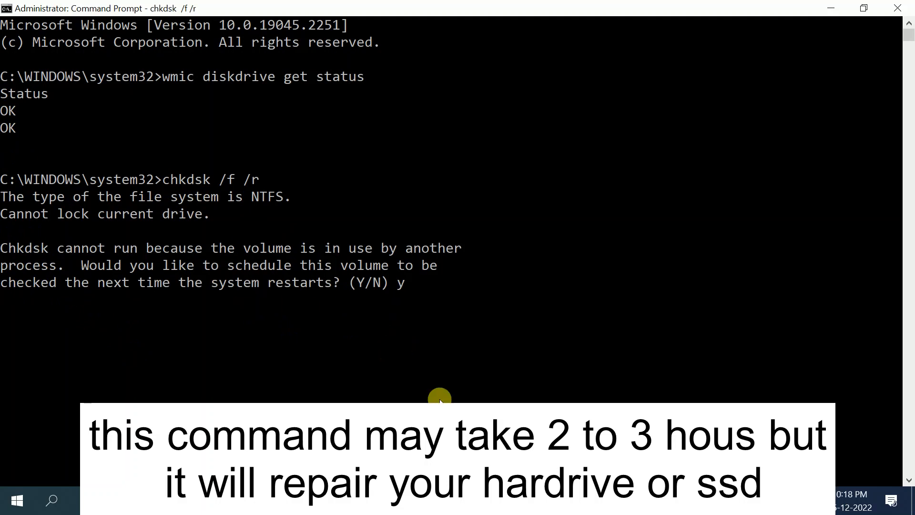